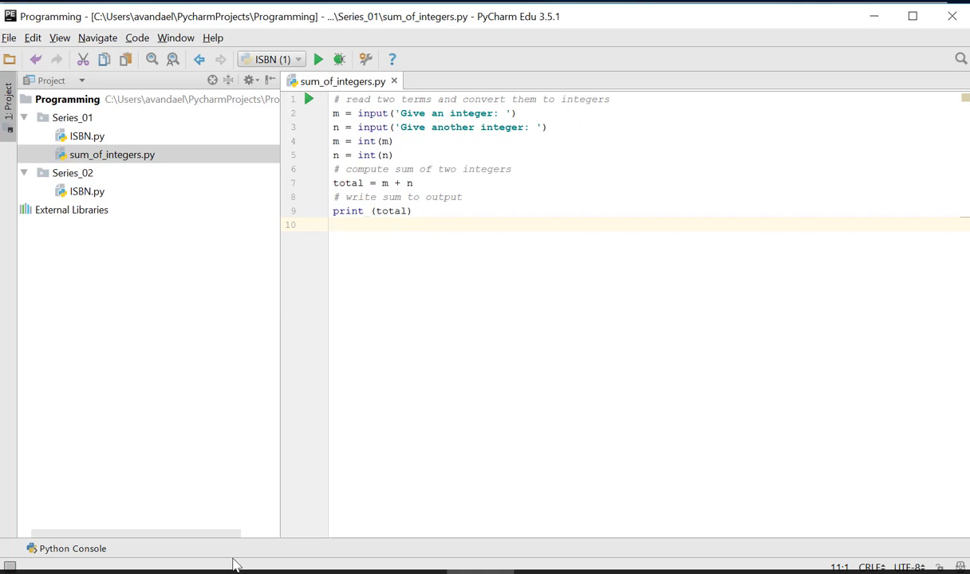
mouse_move(83, 547)
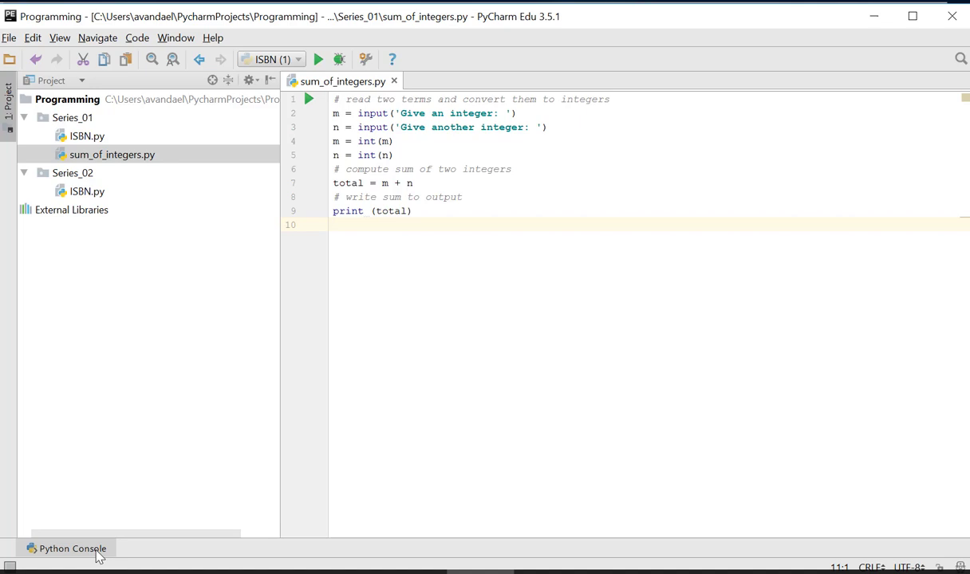
mouse_move(94, 561)
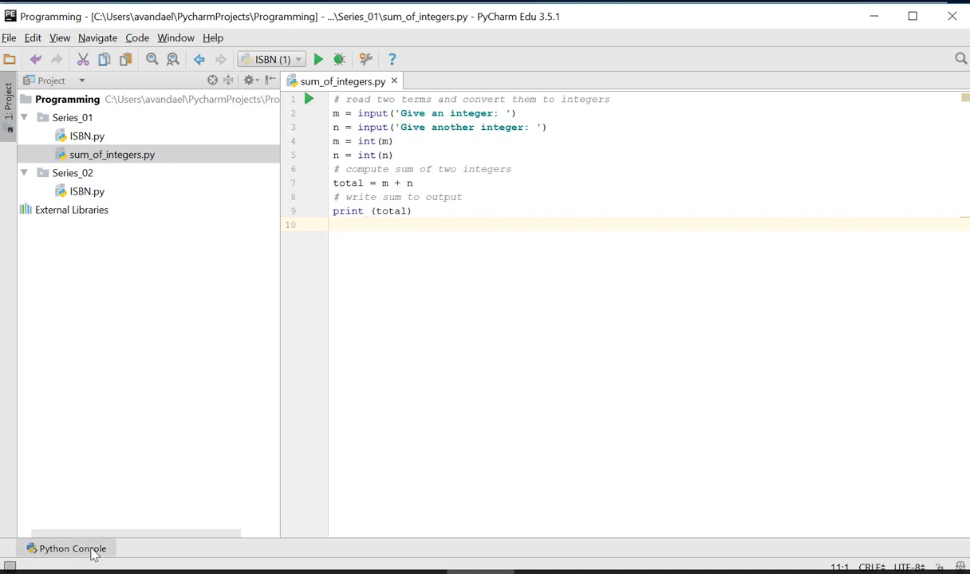
- Start the interactive Python console beneath the sum_of_integers.py script
click(72, 549)
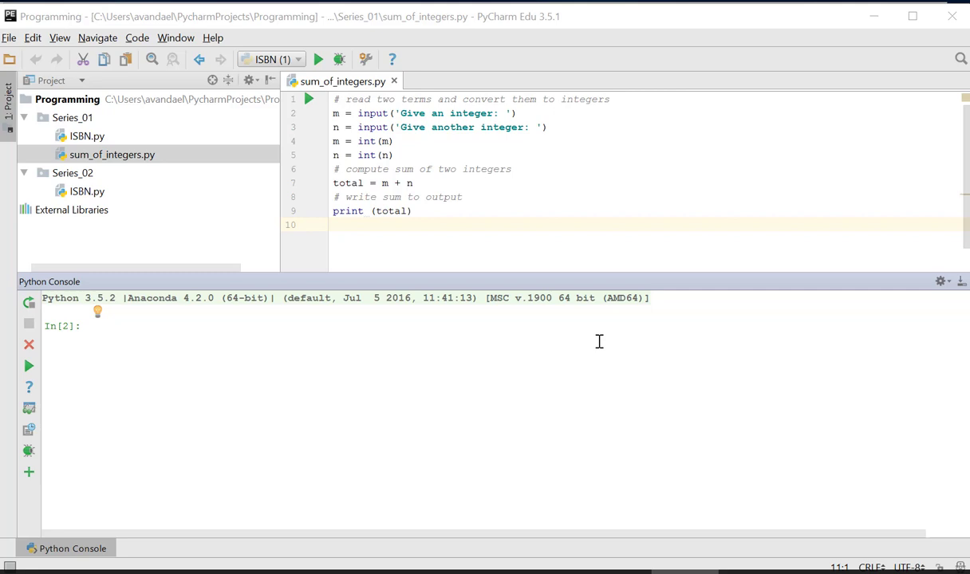
mouse_move(144, 355)
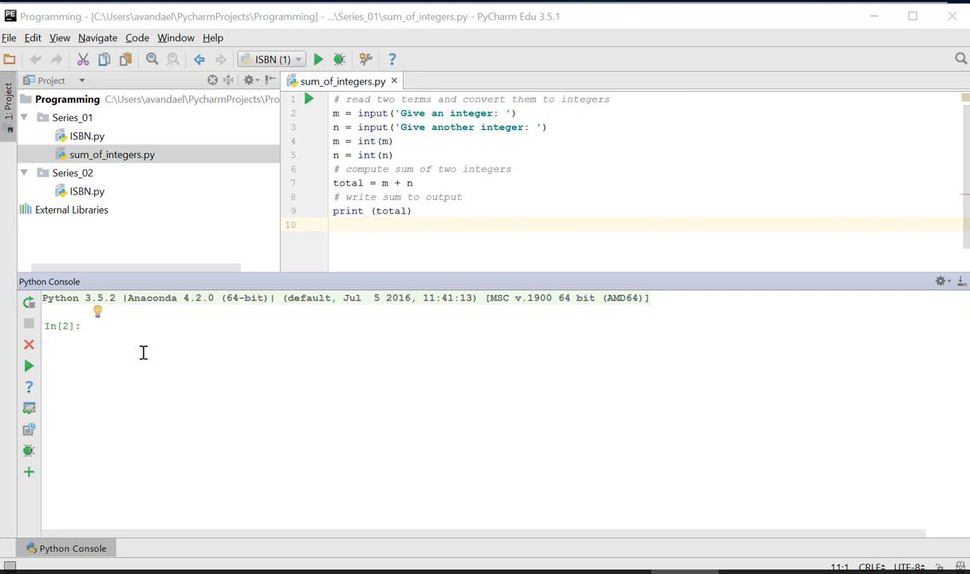
mouse_move(122, 365)
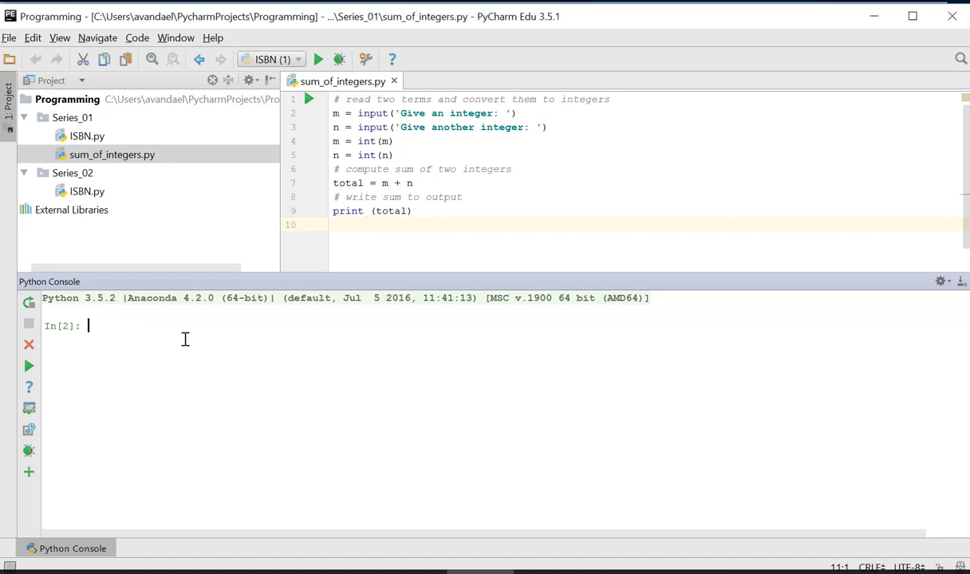
- Assign m = 12 in the console and print m to show 12
text(m =)
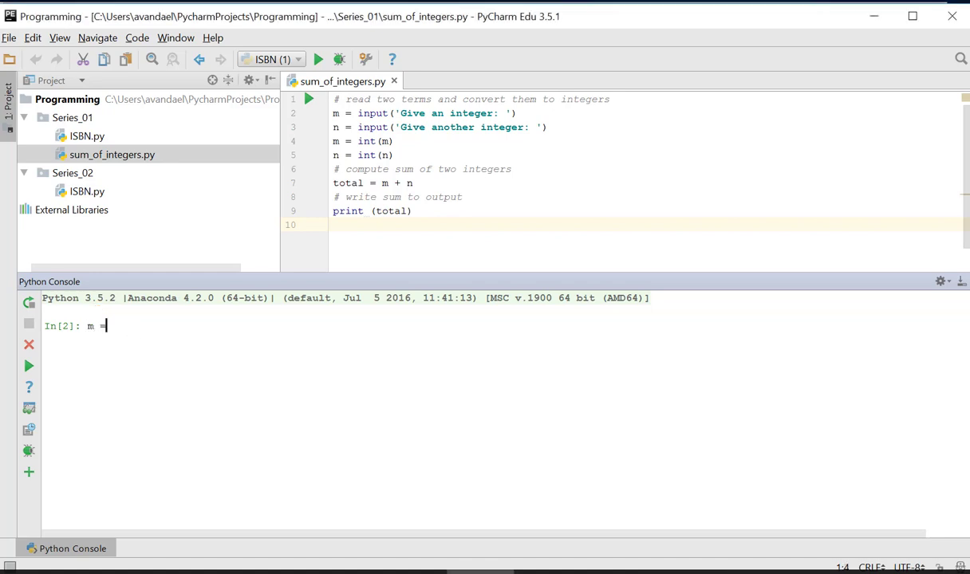
text(12)
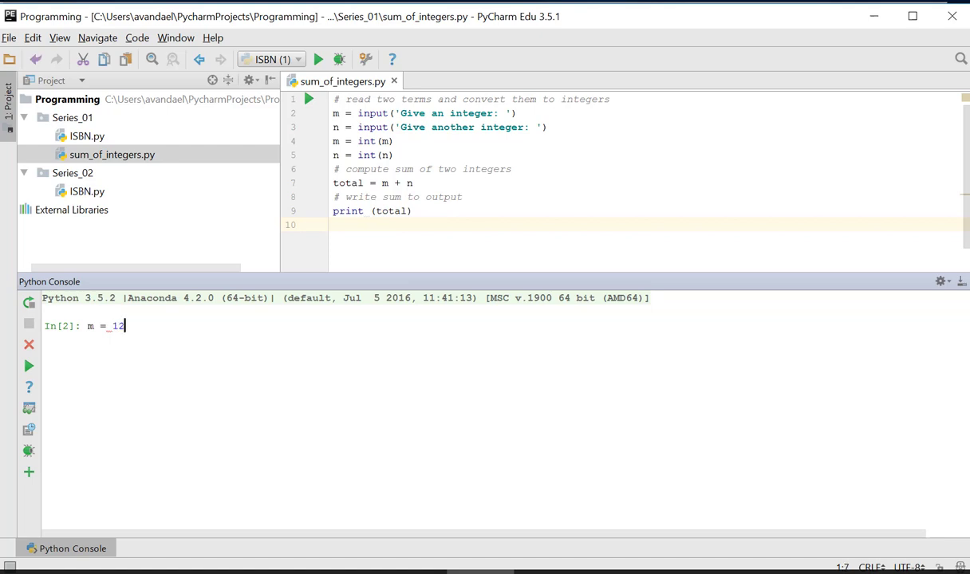
key(Enter)
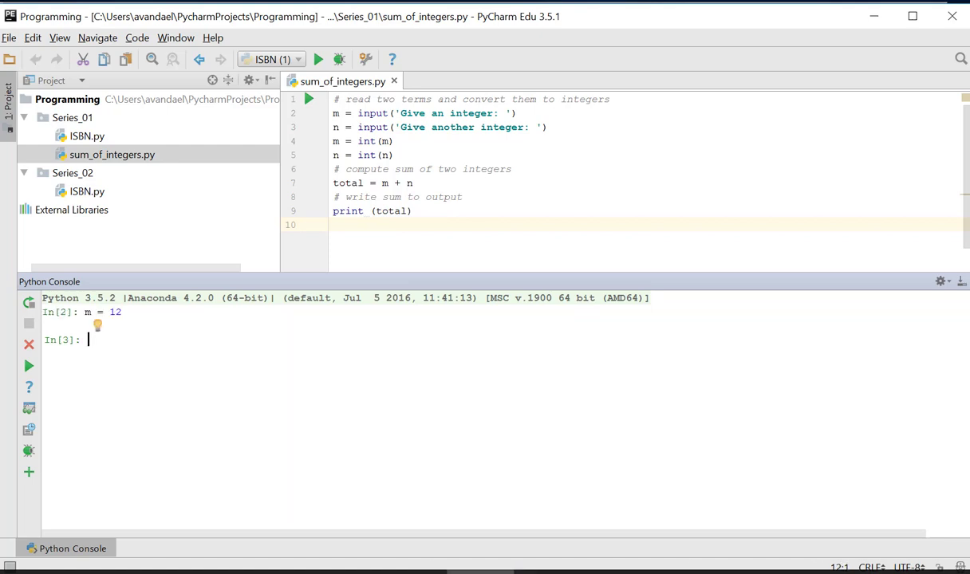
text(print(m)
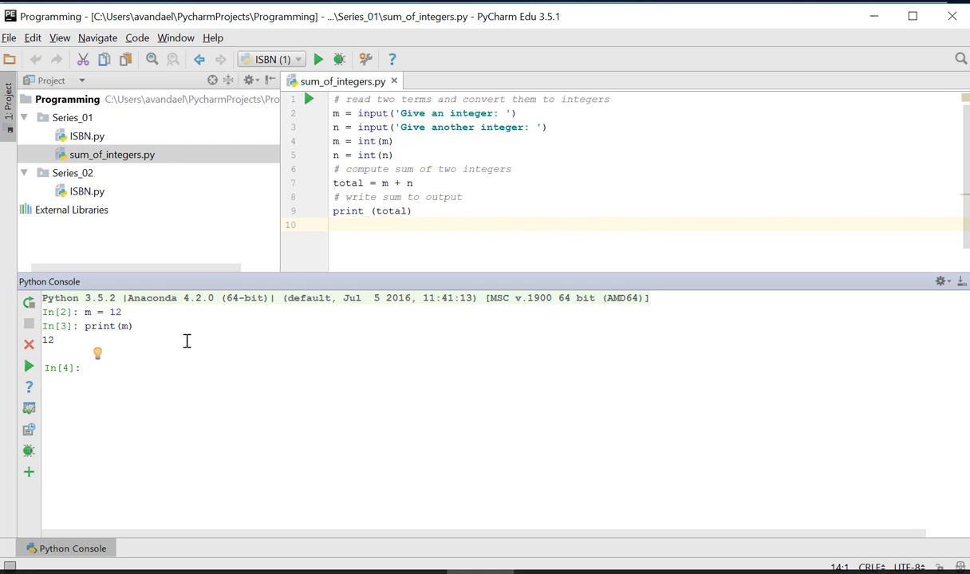
- Assign n = 25 and print m + n to show 37
text(n = 25)
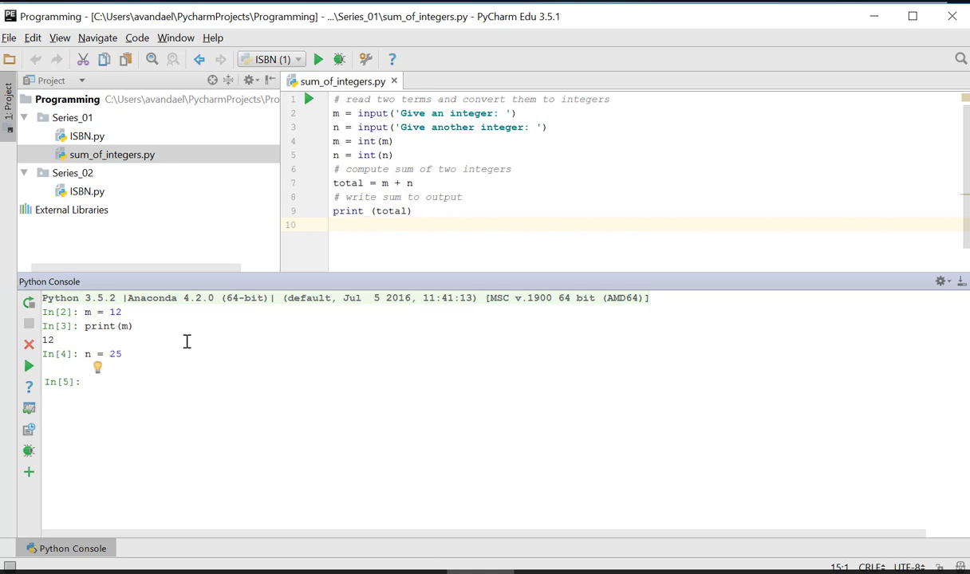
text(print(m +)
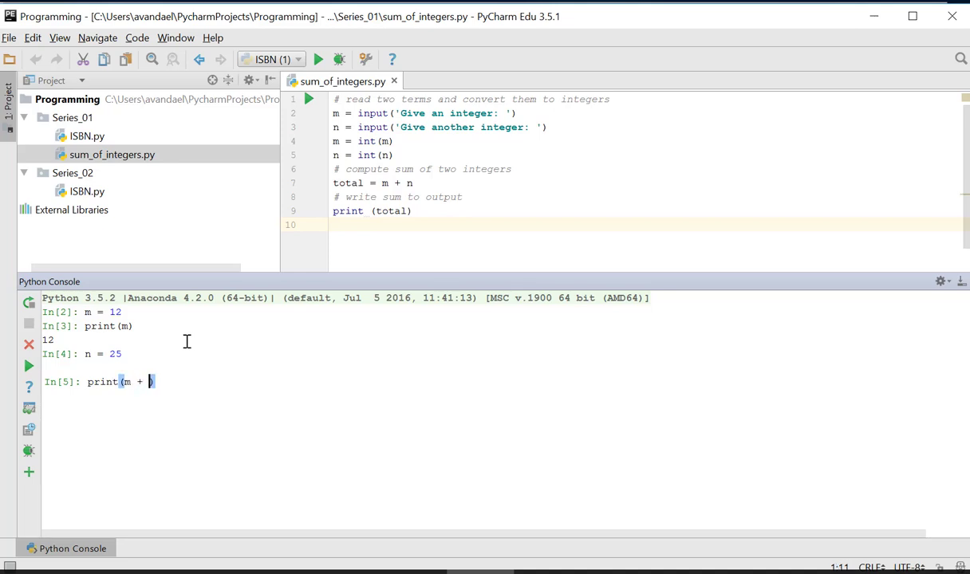
text(n)
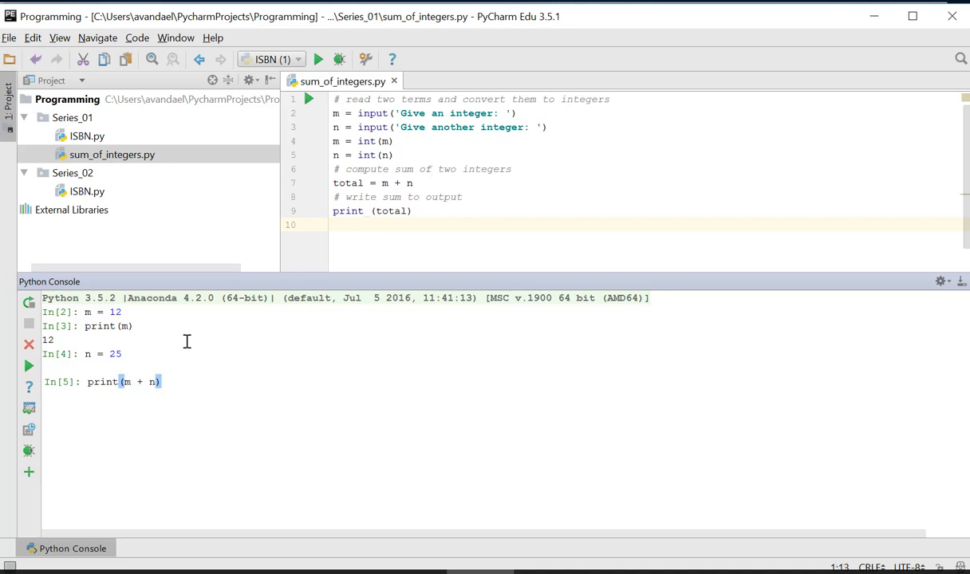
key(Enter)
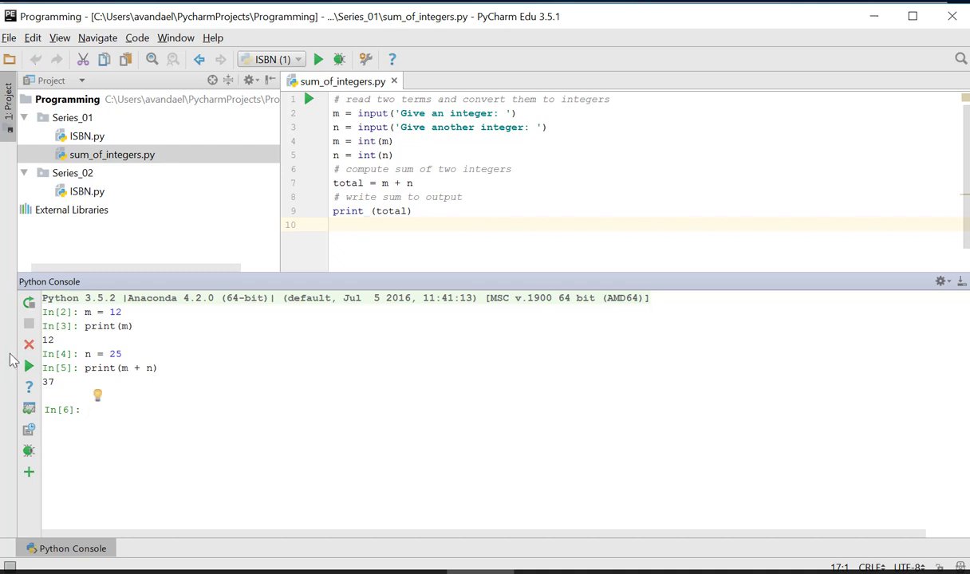
mouse_move(66, 392)
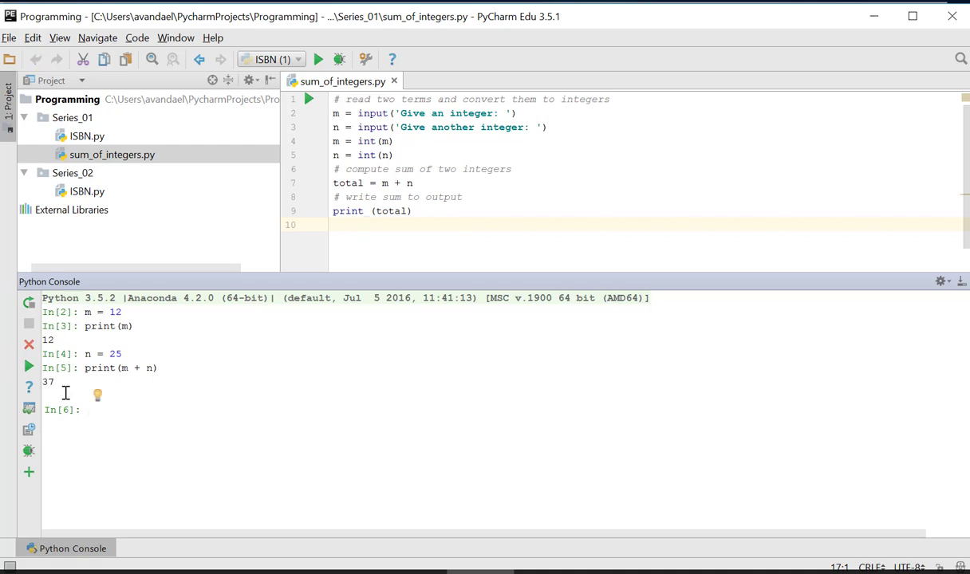
mouse_move(57, 426)
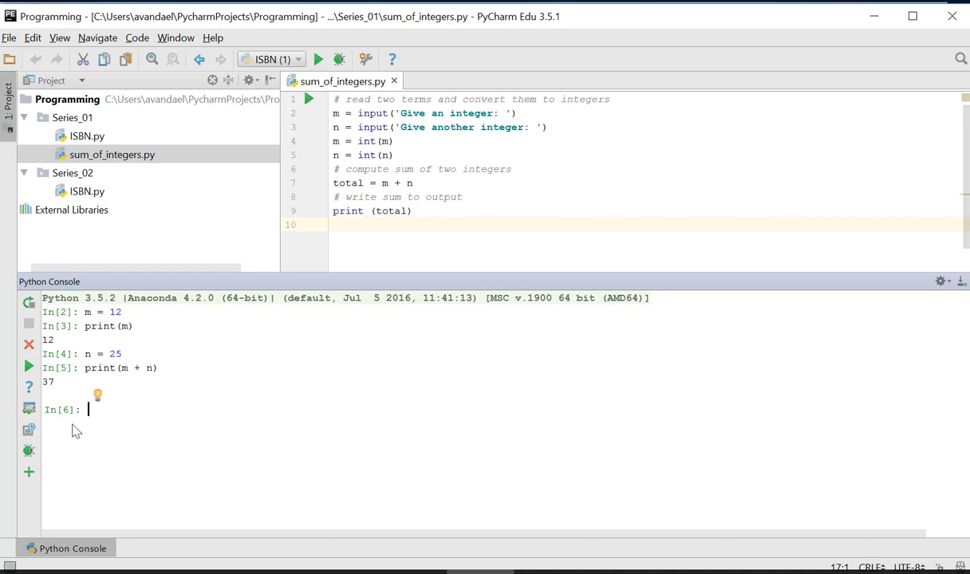
mouse_move(92, 434)
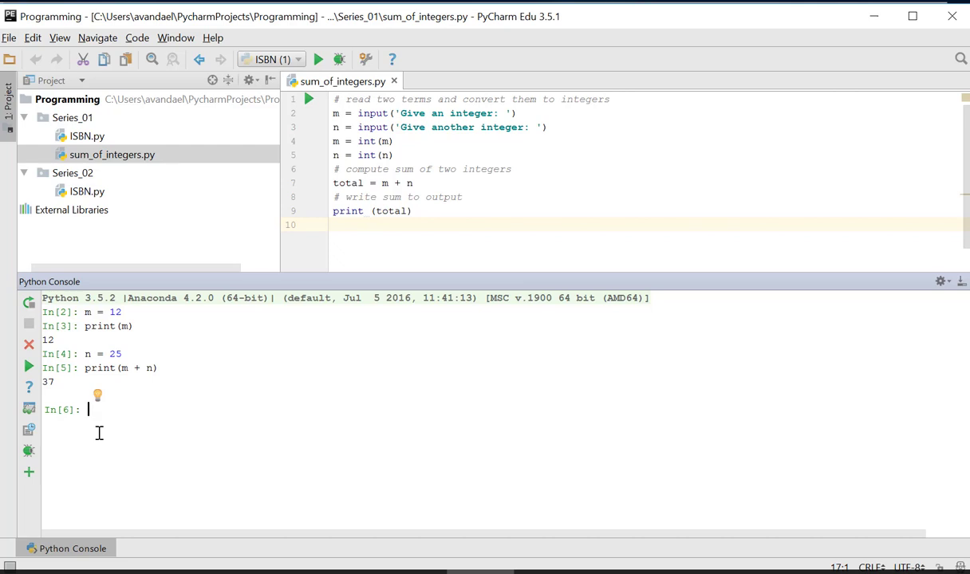
mouse_move(206, 441)
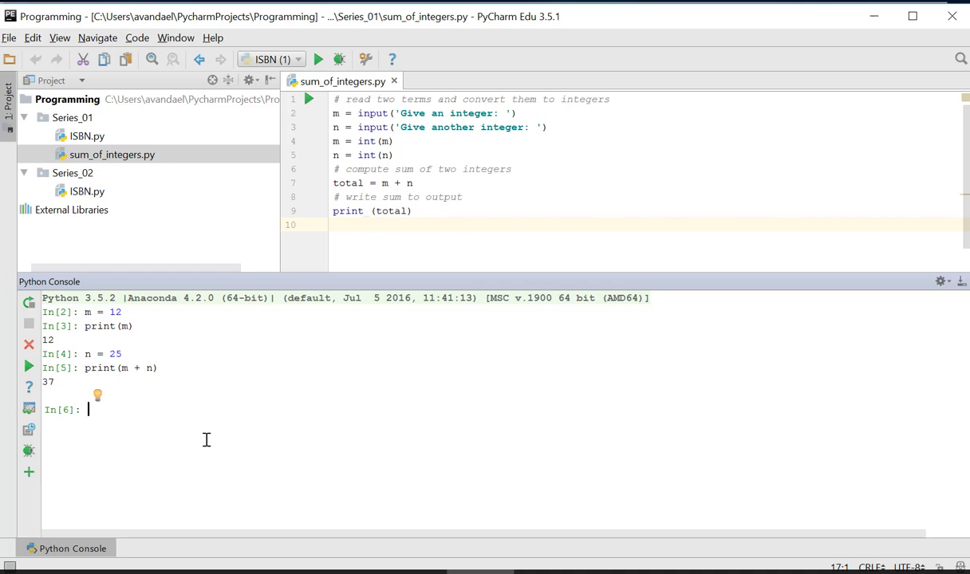
- Run help(print) to display the built-in print function's documentation
text(hel)
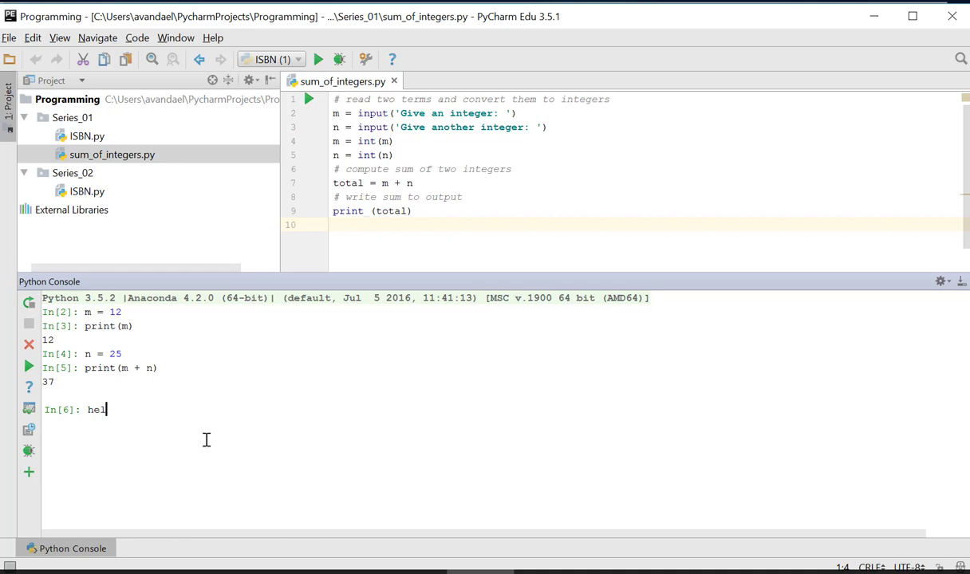
text(p ()
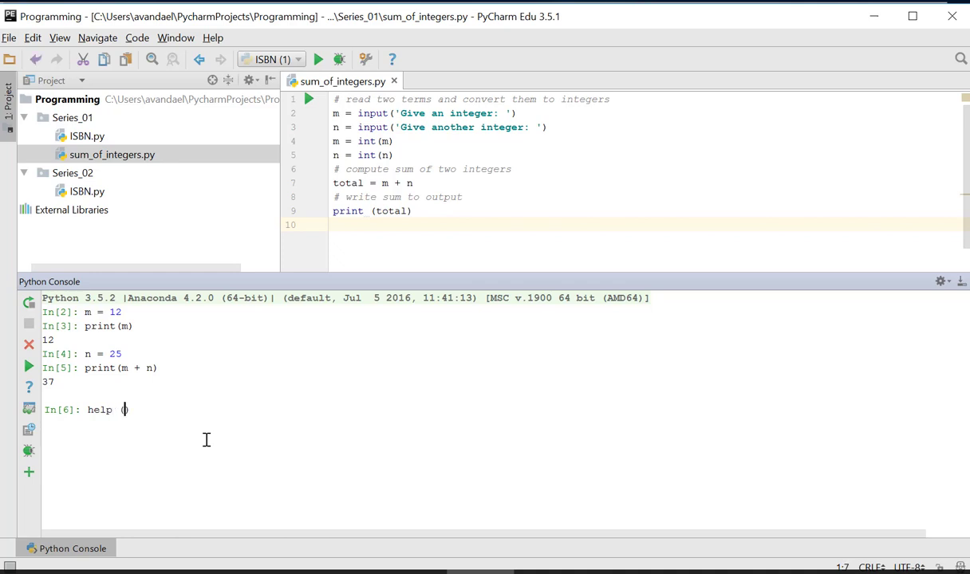
text())
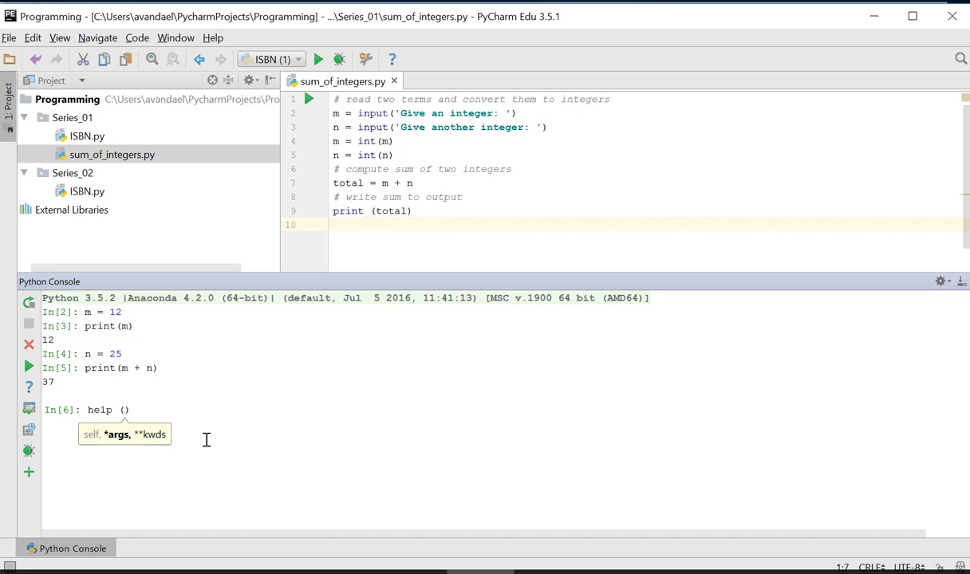
text(print)
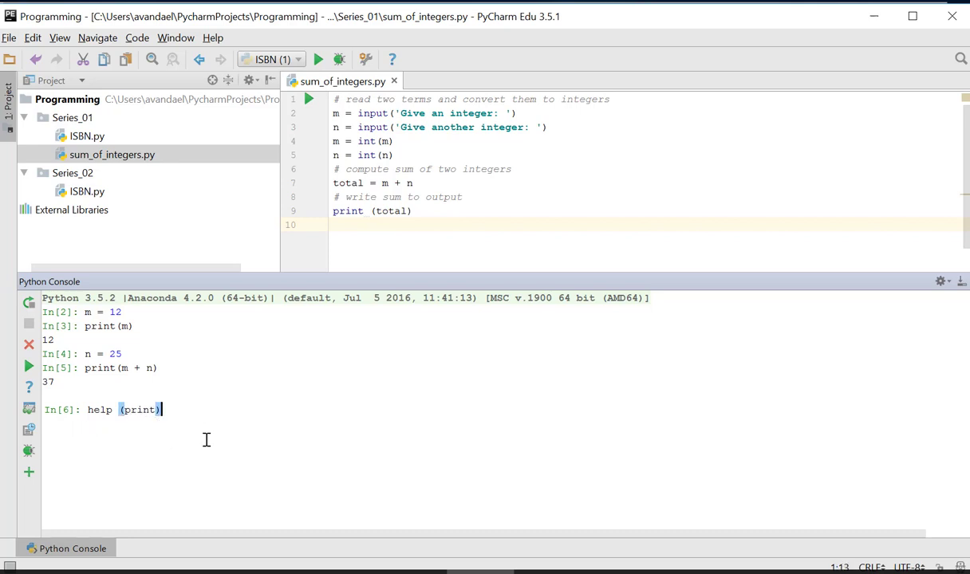
key(Enter)
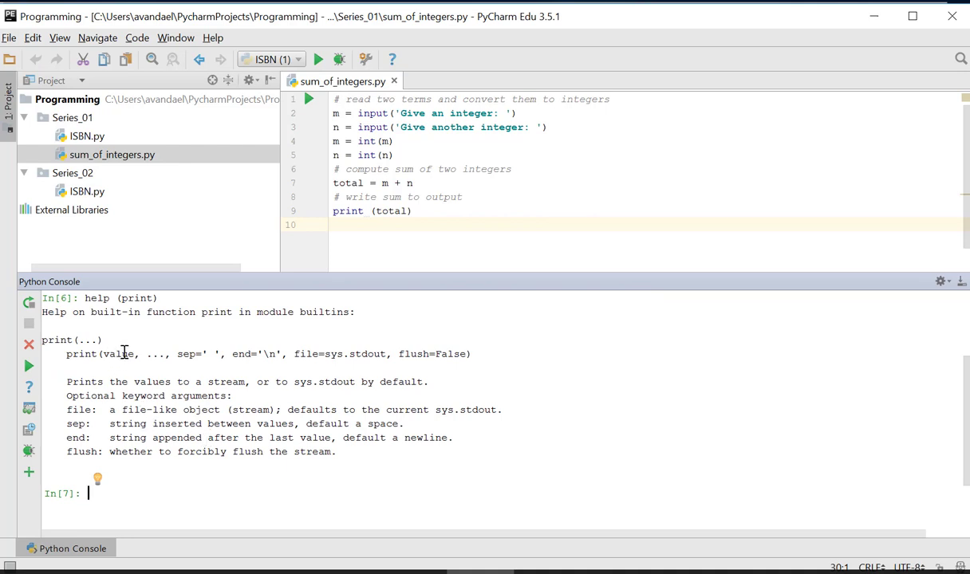
mouse_move(348, 356)
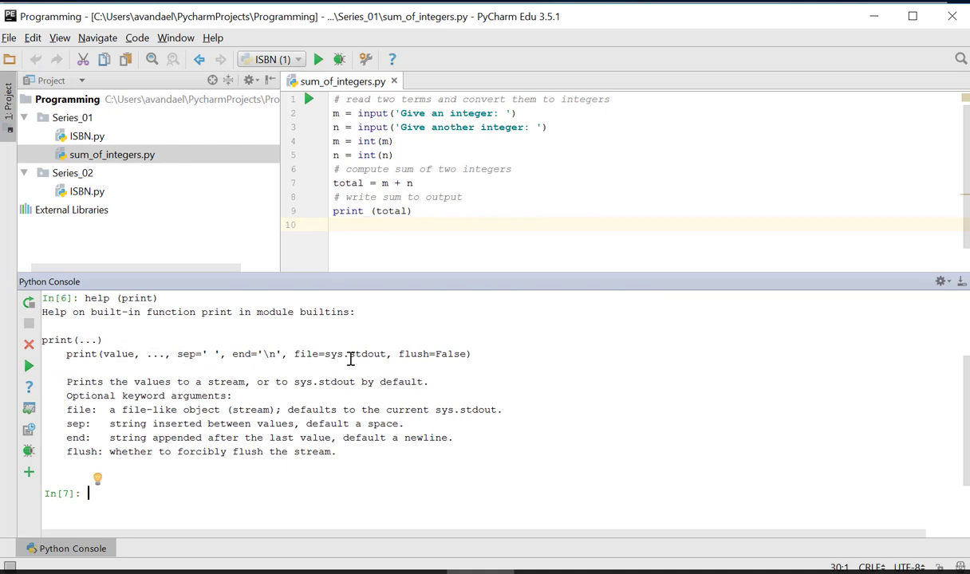
mouse_move(314, 383)
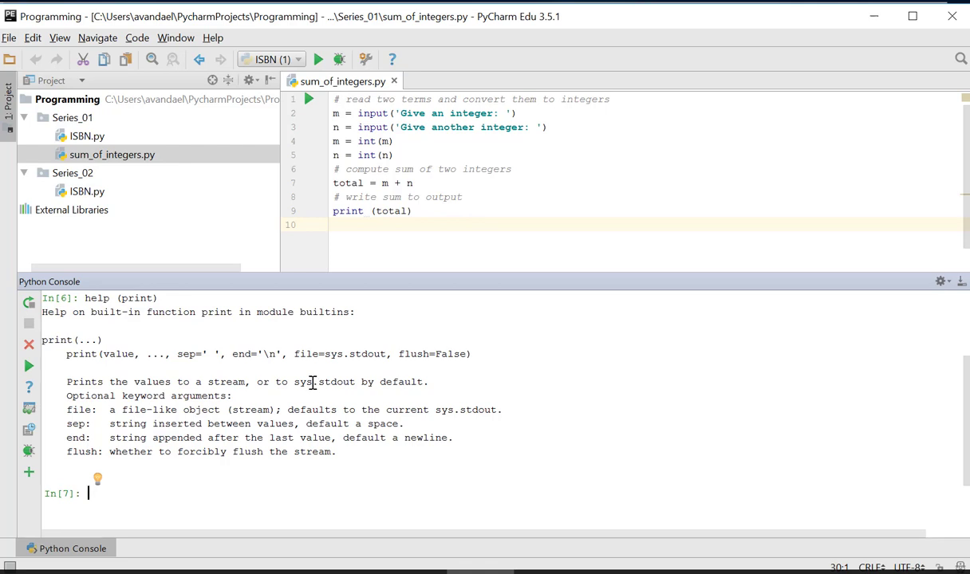
mouse_move(220, 464)
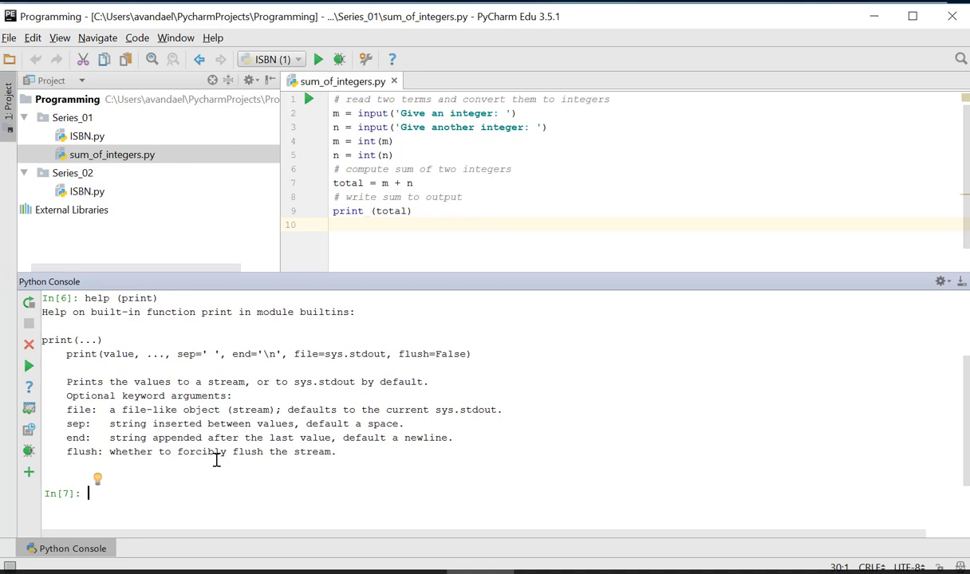
mouse_move(214, 498)
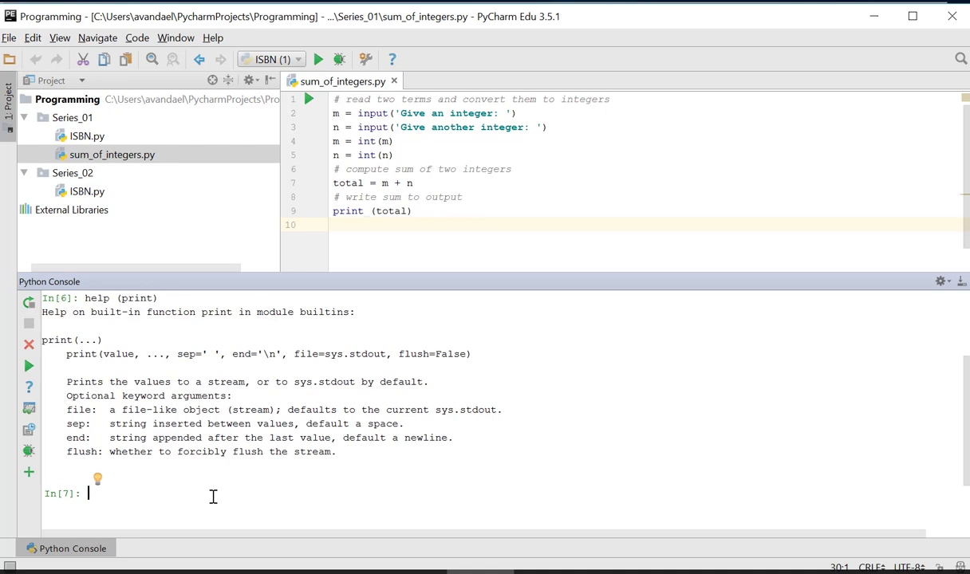
- Import math and run help(math.sin) to display the sine function's documentation
text(import mat)
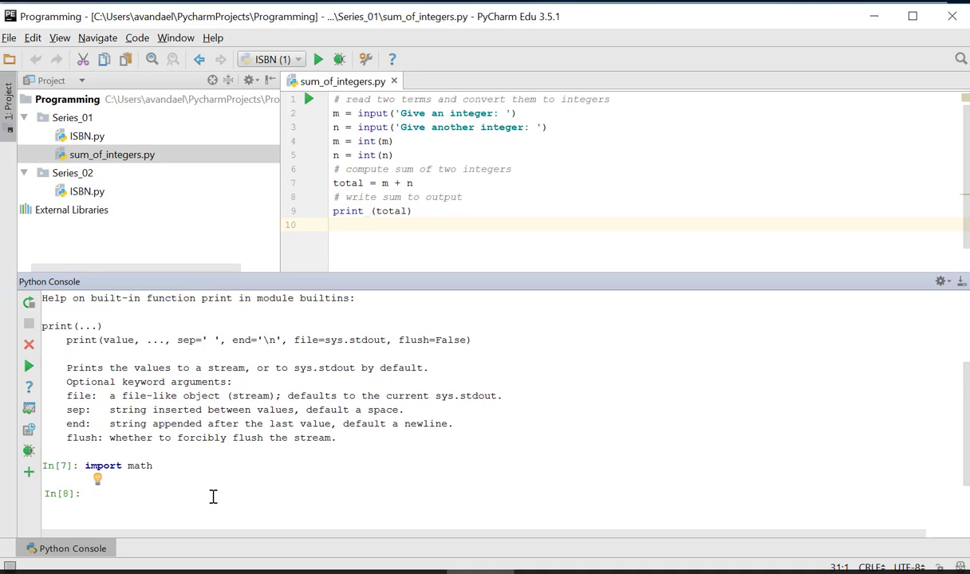
text(help)
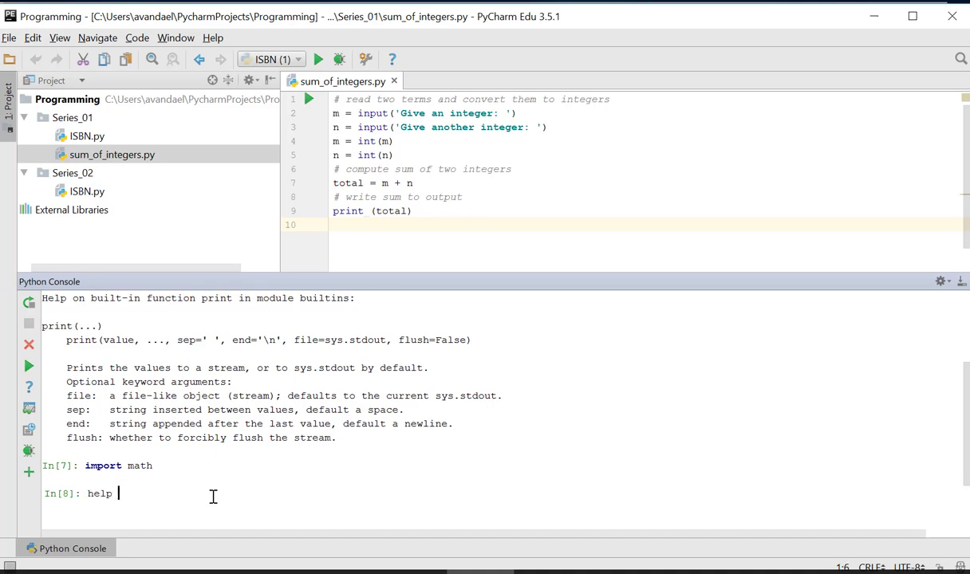
text((math.)
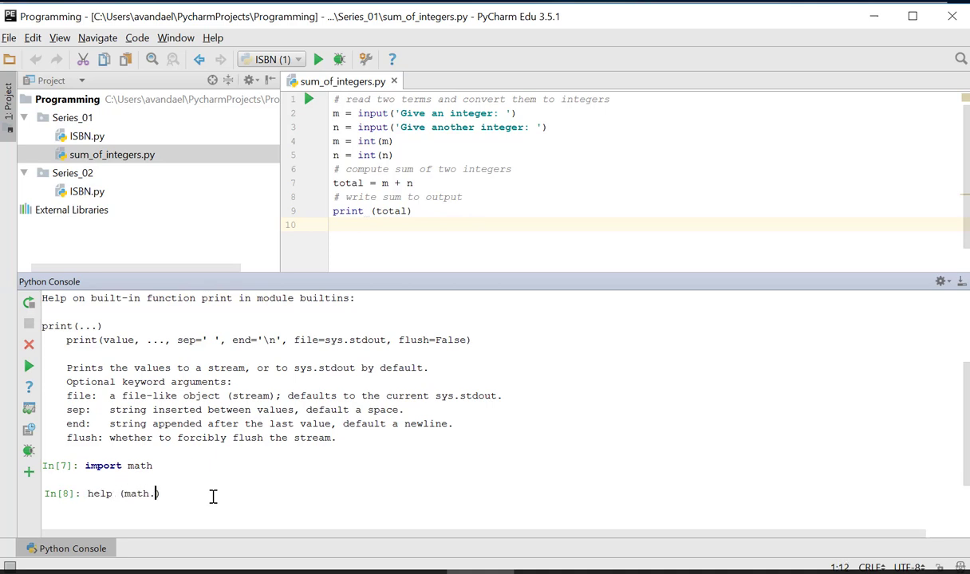
text(sin))
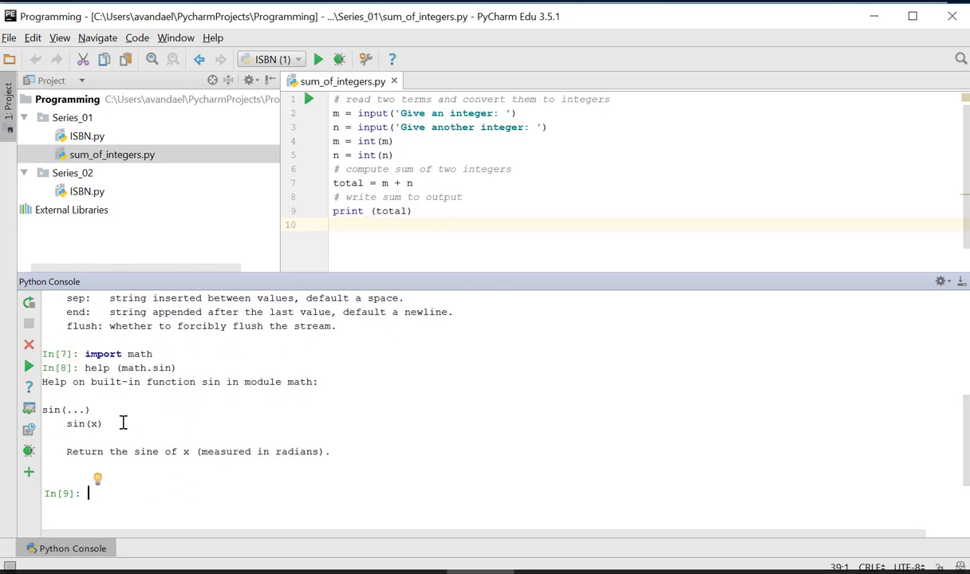
double_click(83, 424)
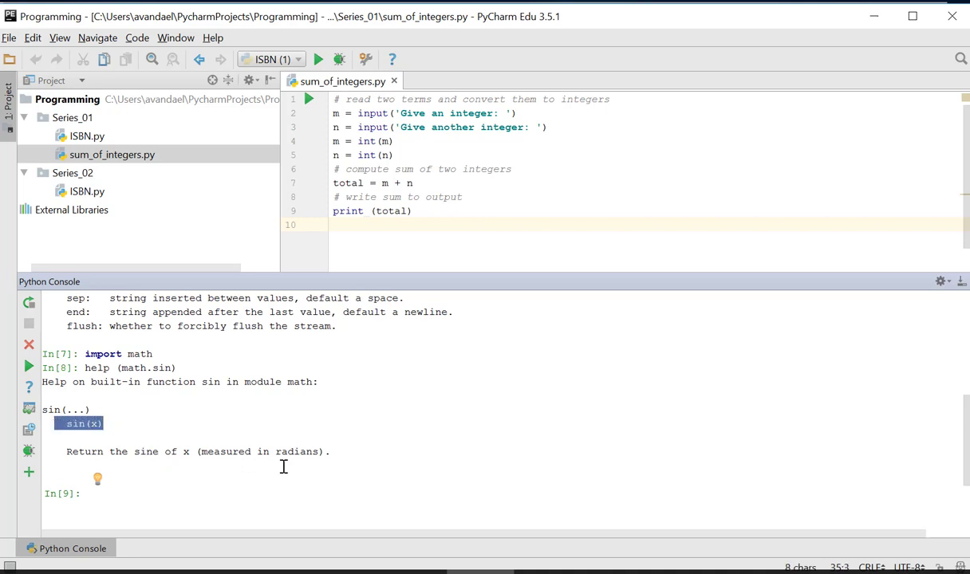
mouse_move(313, 469)
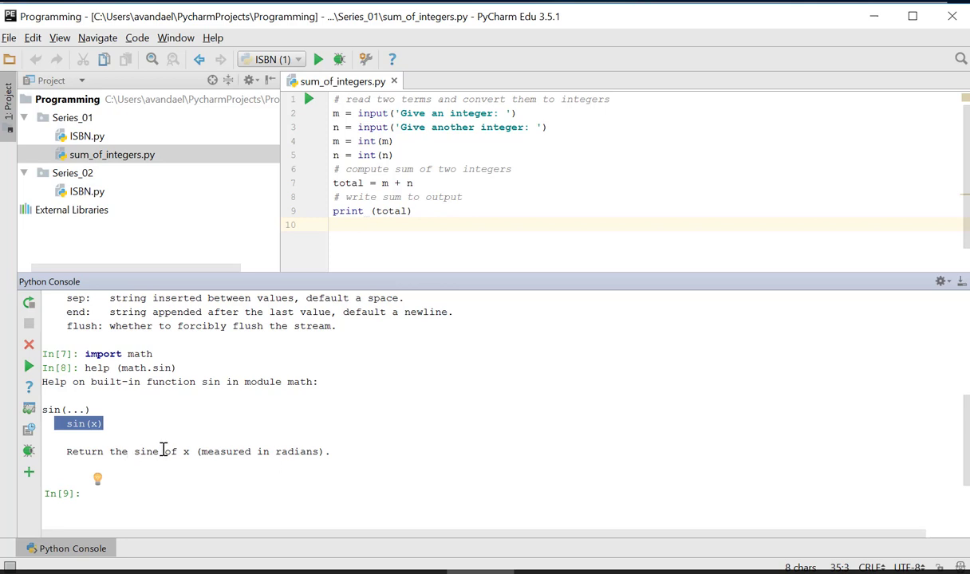
mouse_move(86, 444)
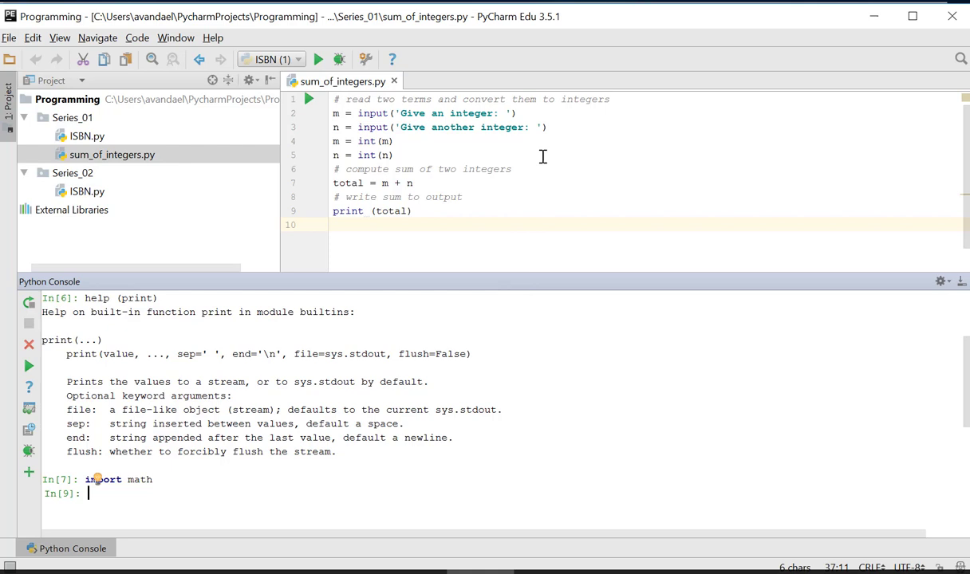
mouse_move(543, 233)
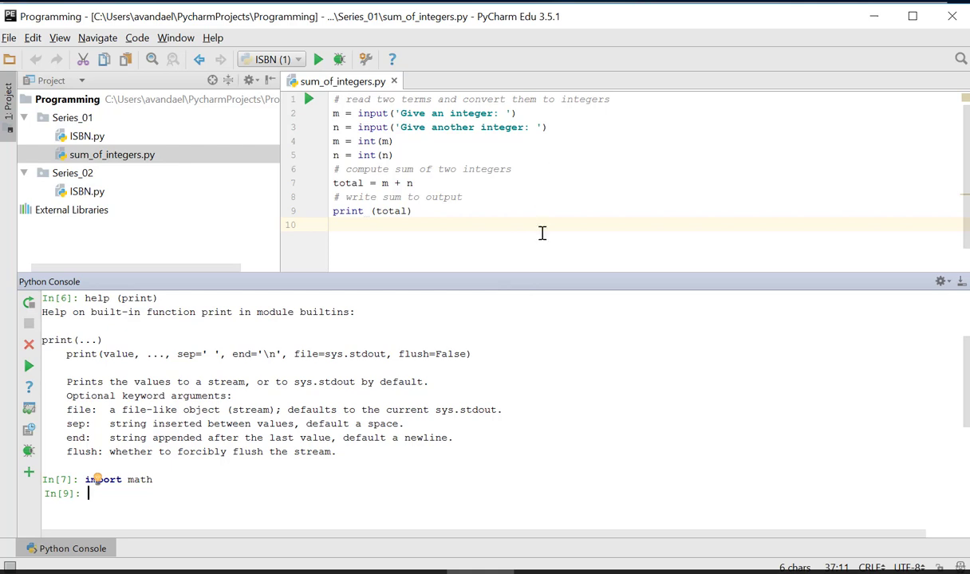
mouse_move(514, 203)
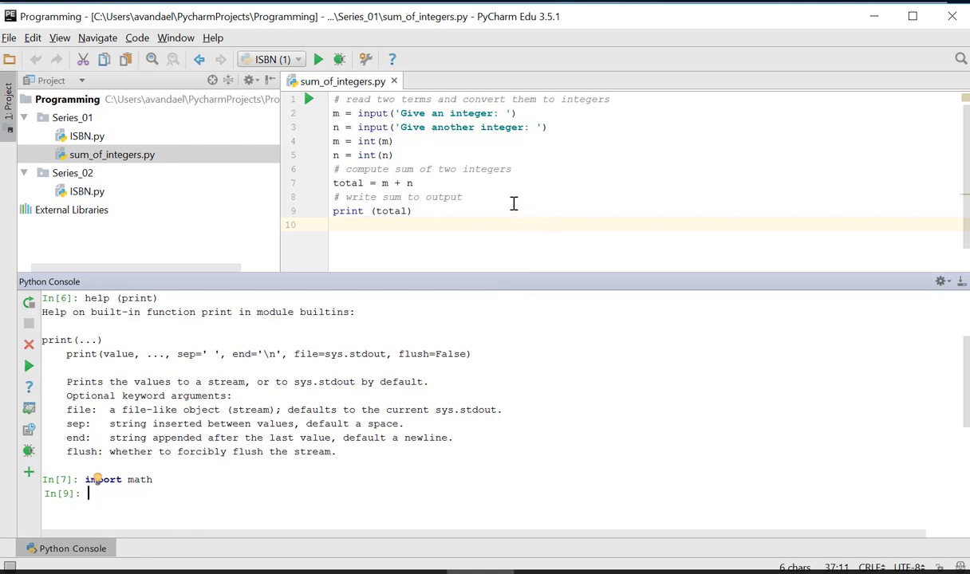
- Select lines 2–9 of sum_of_integers.py and execute the selection in the console
drag(335, 111, 367, 140)
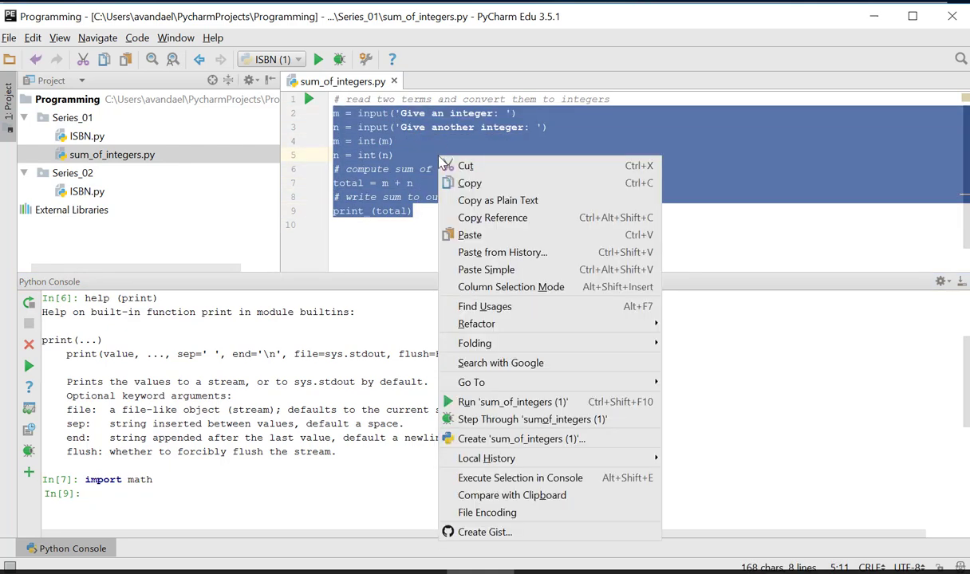
mouse_move(512, 482)
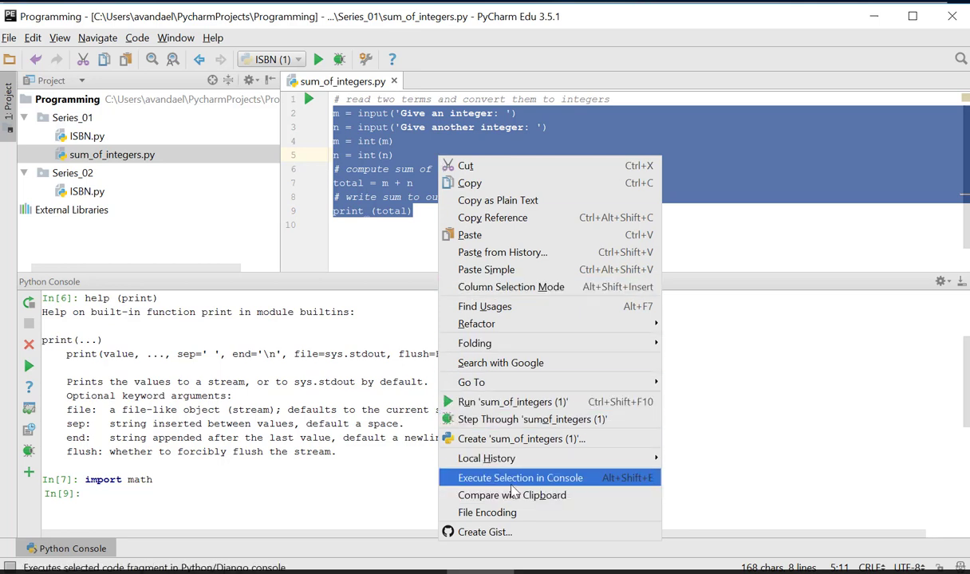
click(520, 478)
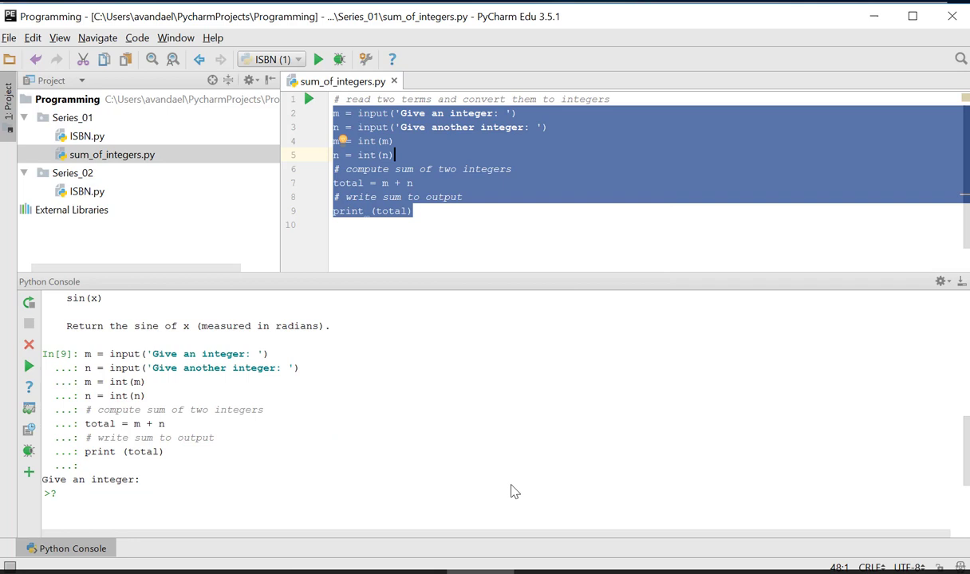
mouse_move(129, 513)
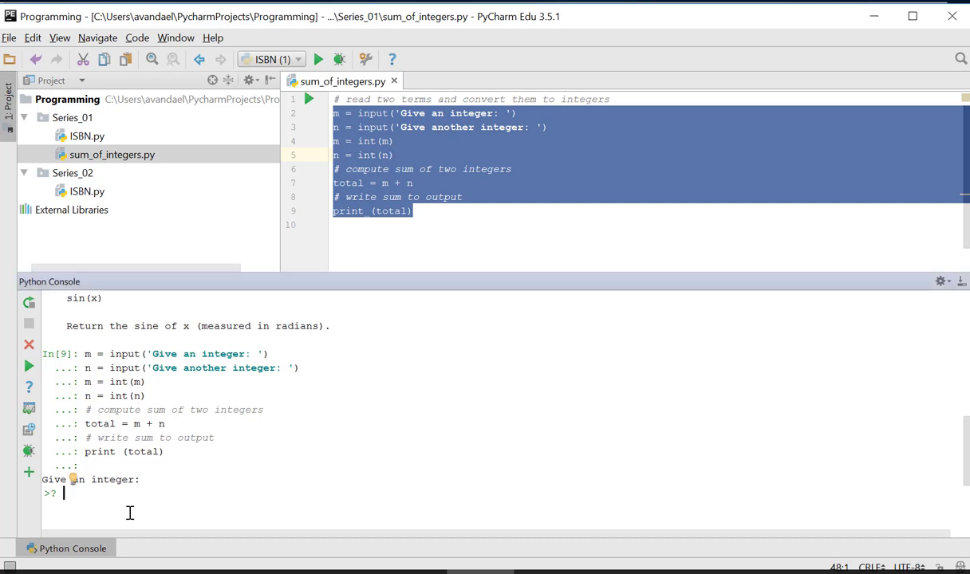
mouse_move(235, 520)
text(4)
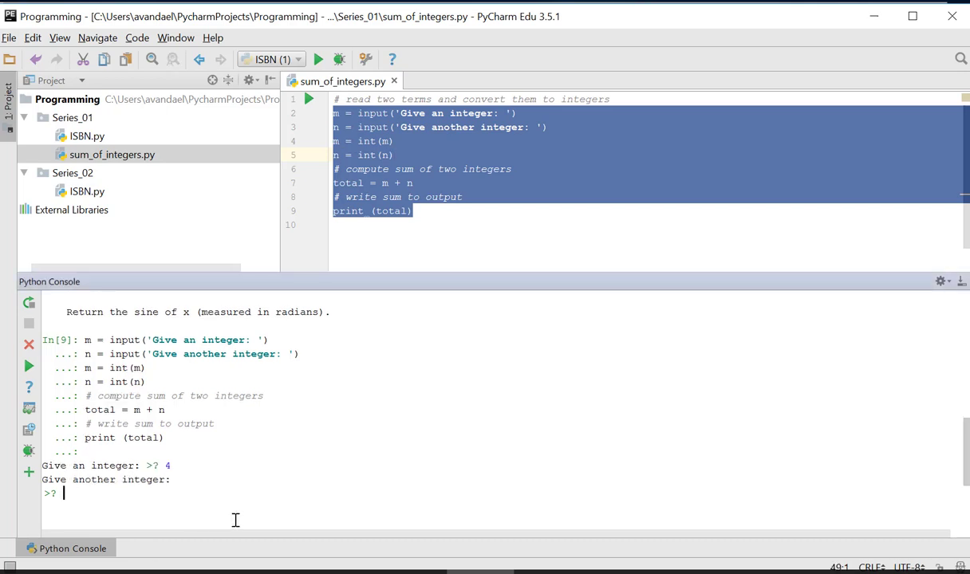
- Enter 4 and 34 at the script's prompts so it prints their sum, 38
text(34)
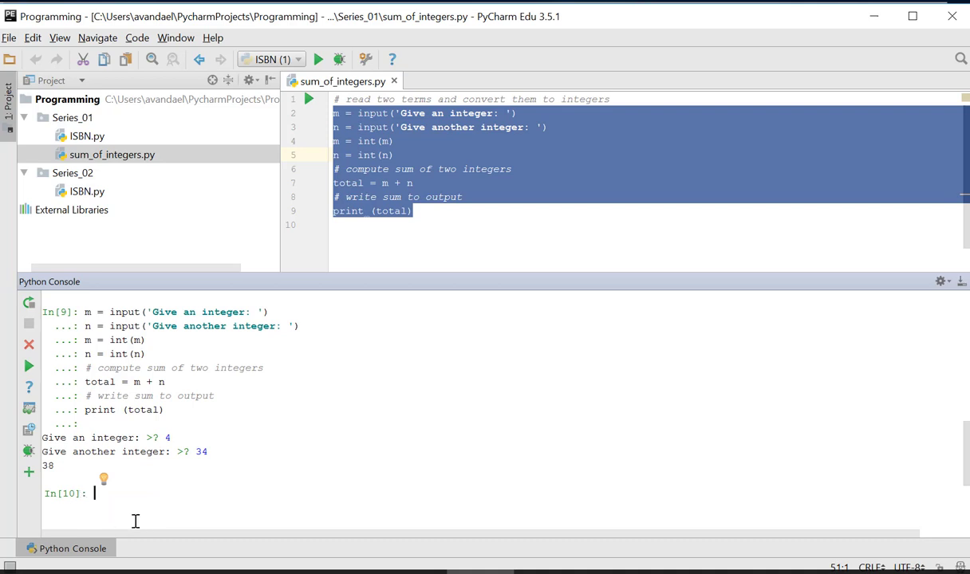
mouse_move(442, 504)
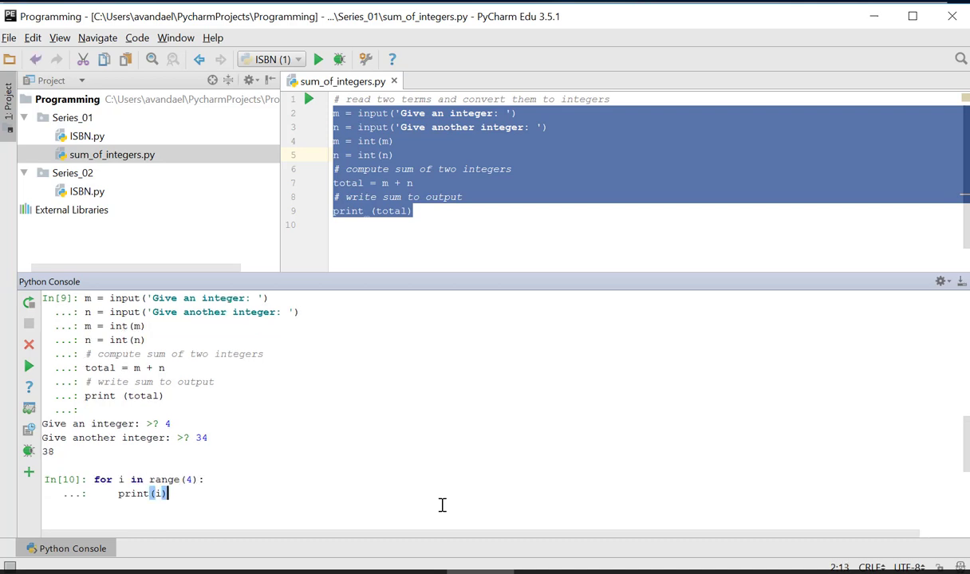
mouse_move(238, 479)
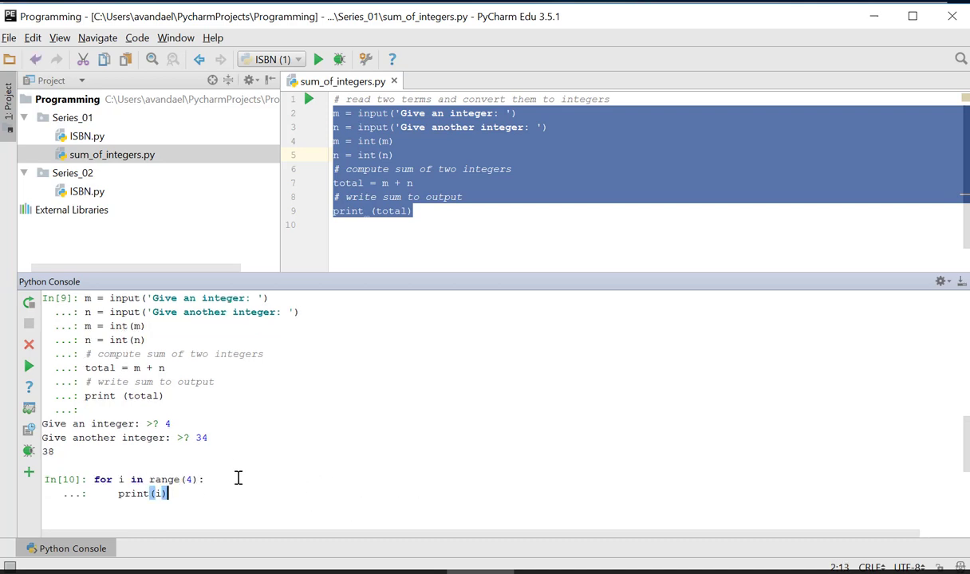
mouse_move(201, 513)
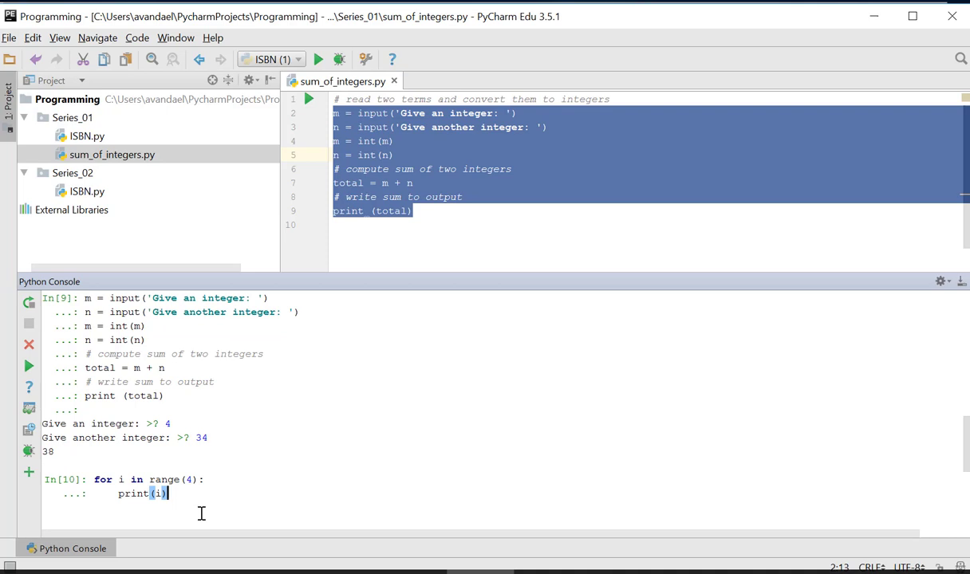
mouse_move(213, 498)
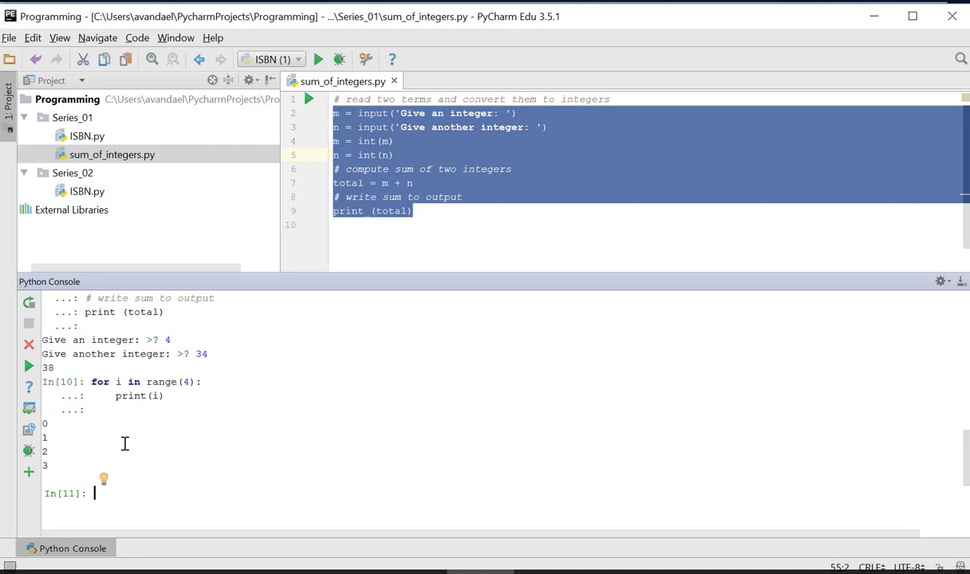
mouse_move(492, 520)
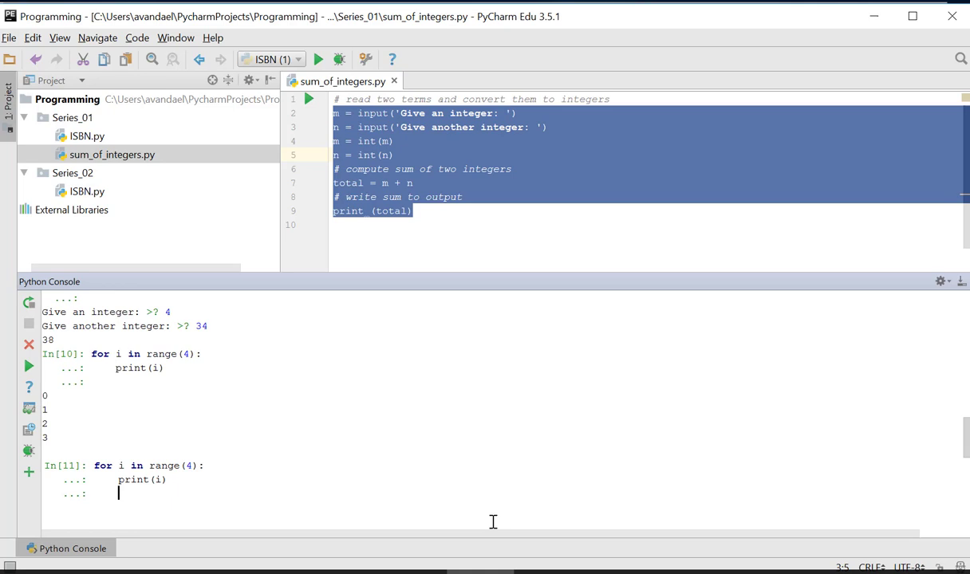
- Recall the executed sum_of_integers code from console history to prompt 12
key(Enter)
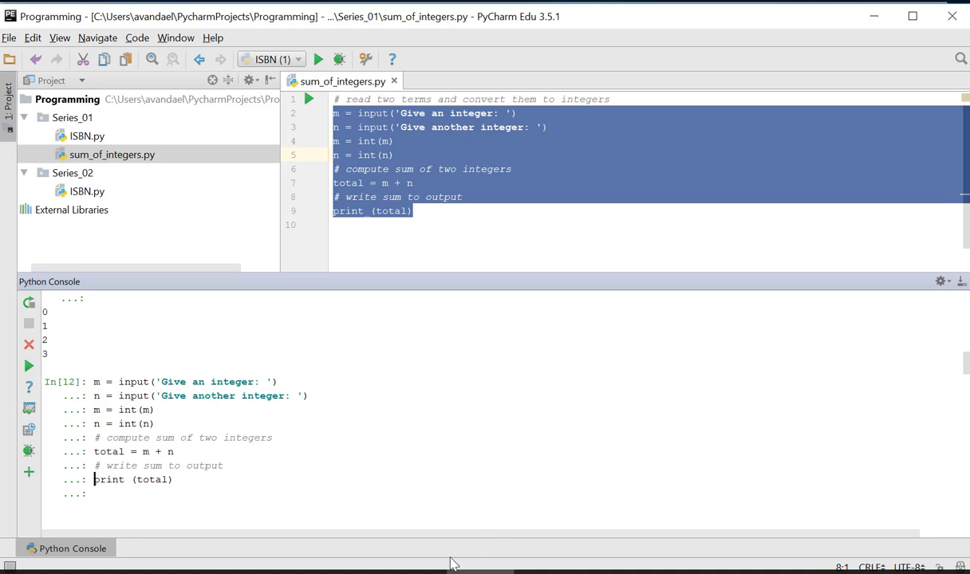
mouse_move(444, 494)
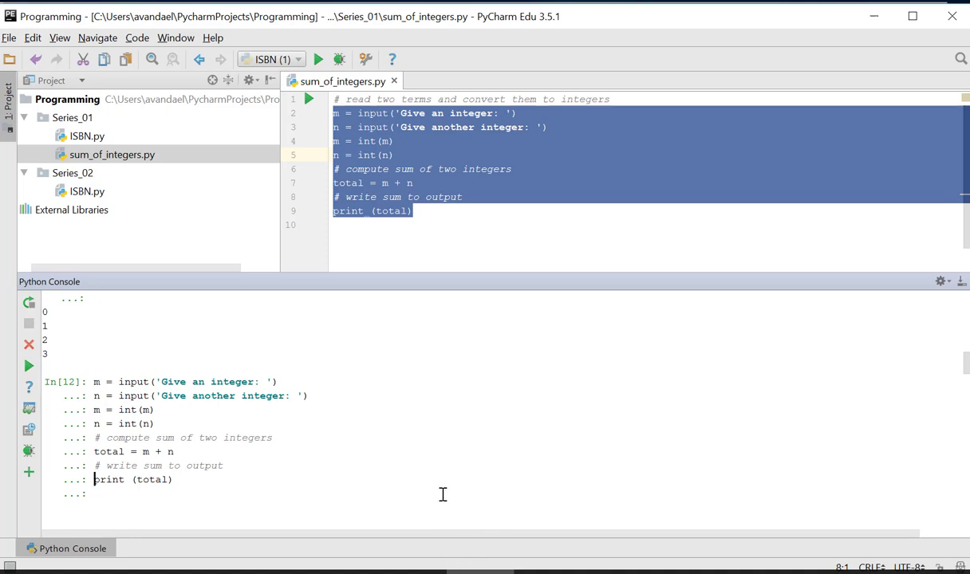